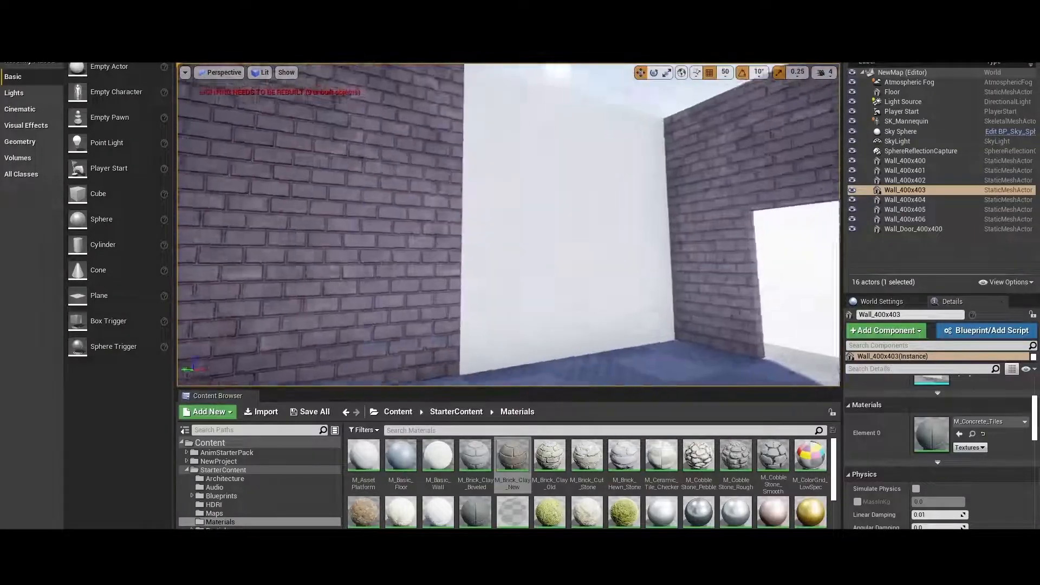
# Step: Dress the brick room with StarterContent materials, coloured lights and a dusk BP_Sky_Sphere
pyautogui.click(898, 141)
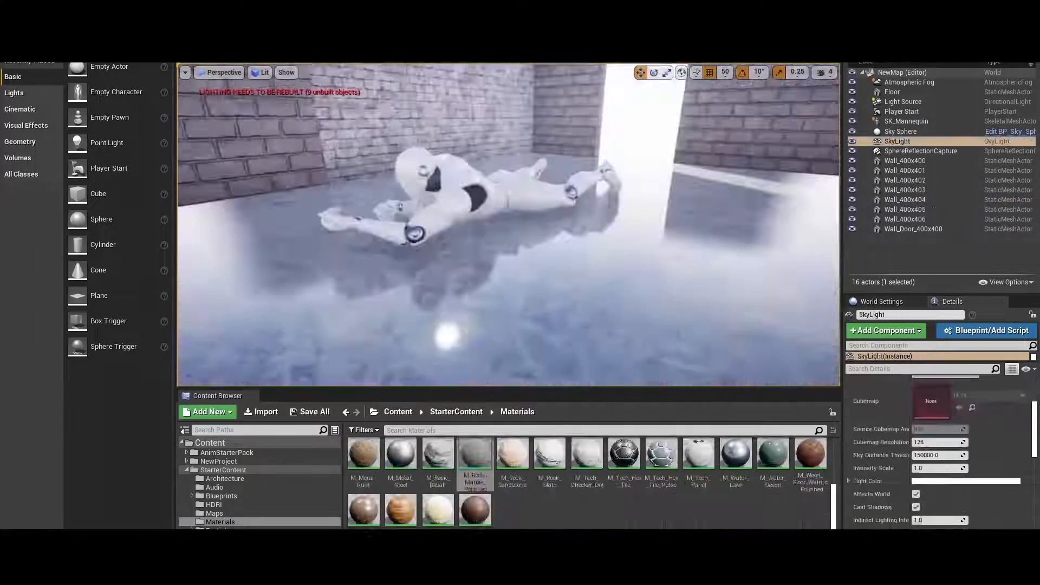
pyautogui.click(263, 73)
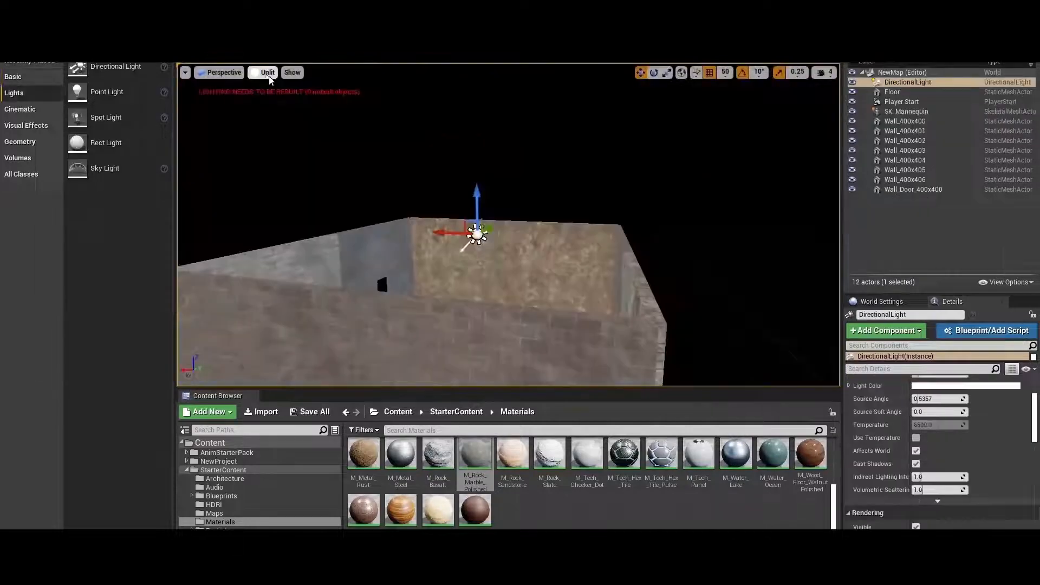
pyautogui.click(267, 72)
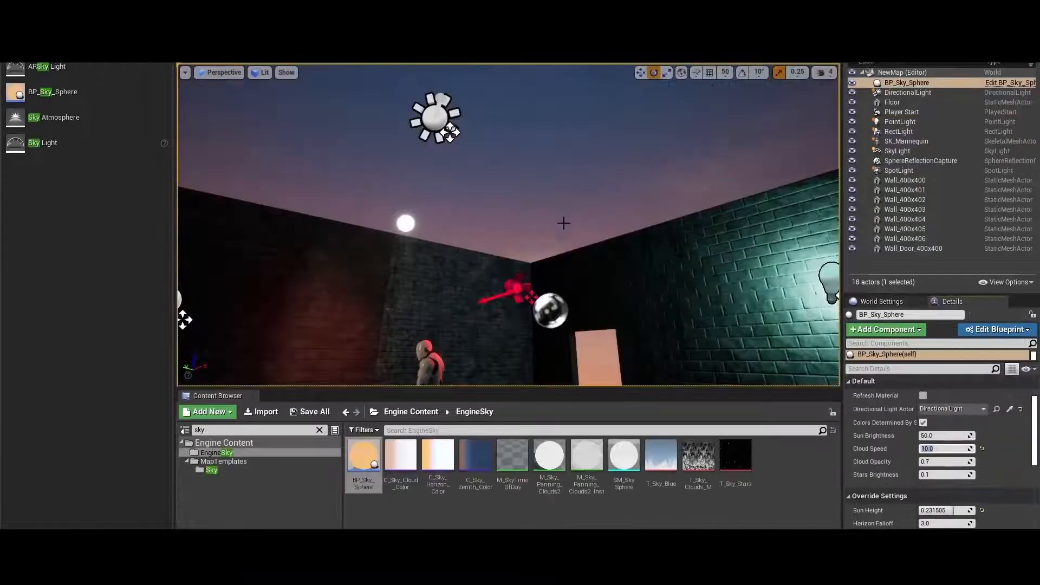
pyautogui.scroll(-3)
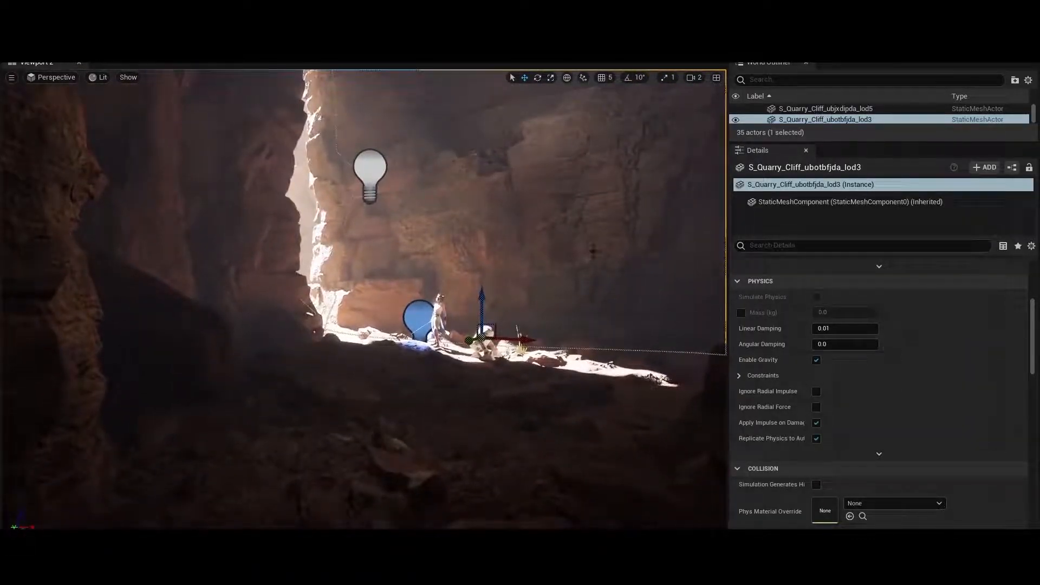
# Step: Scroll through the lit cave scene's actors: fog, point lights, sky light and volumetric clouds
pyautogui.scroll(-3)
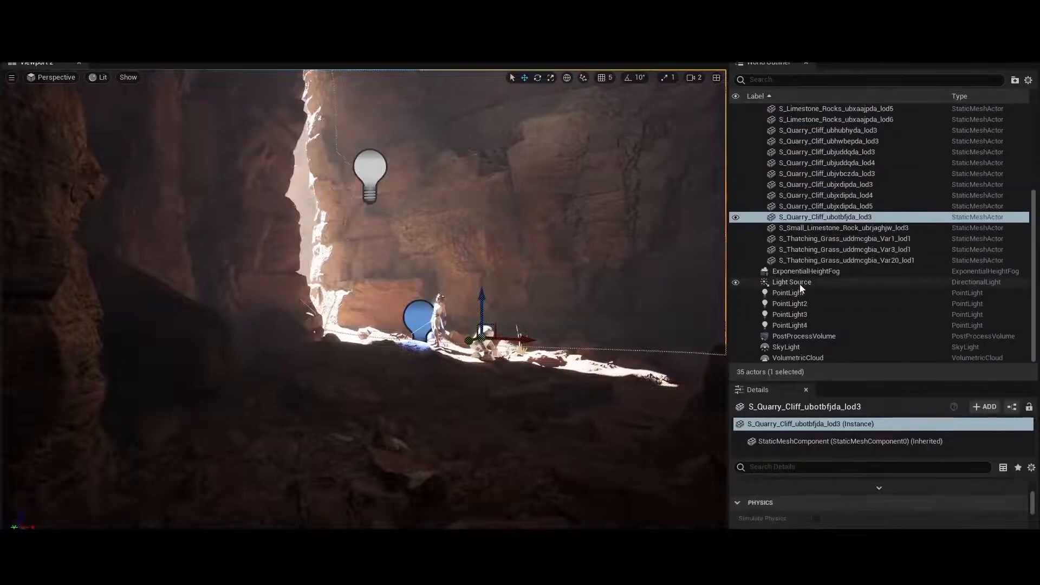